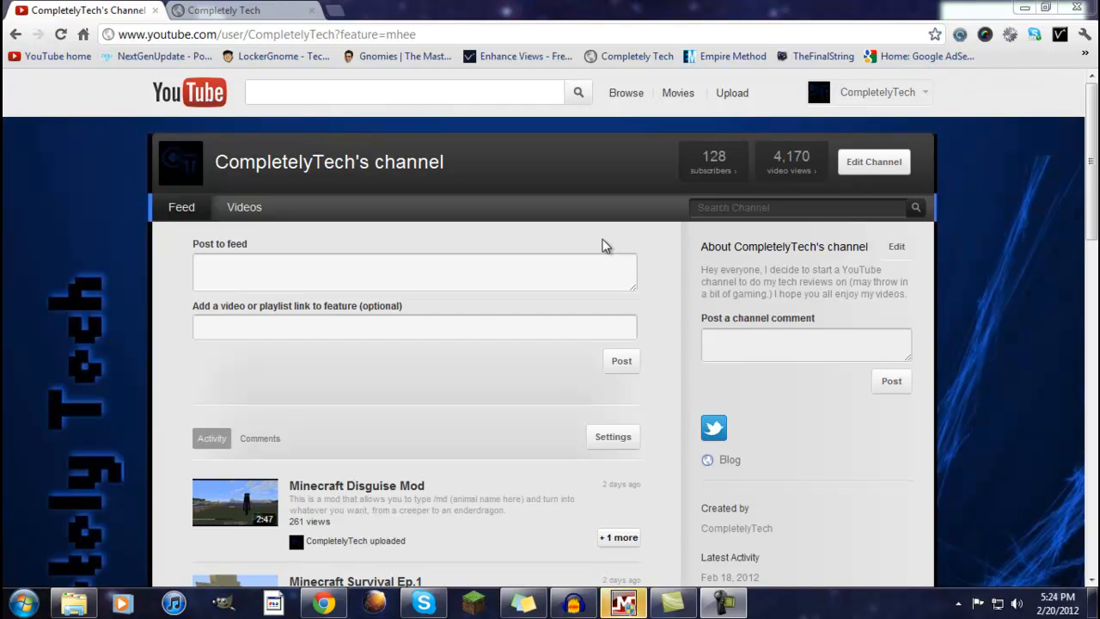
{"action": "mouse_move", "coordinate": [972, 52]}
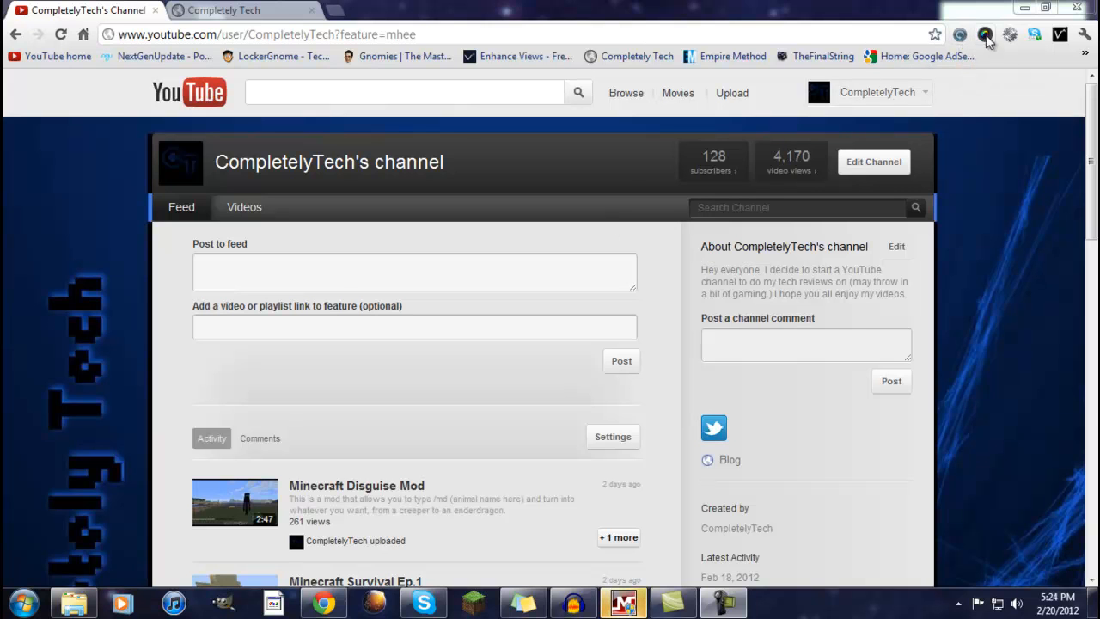
{"action": "mouse_move", "coordinate": [1008, 32]}
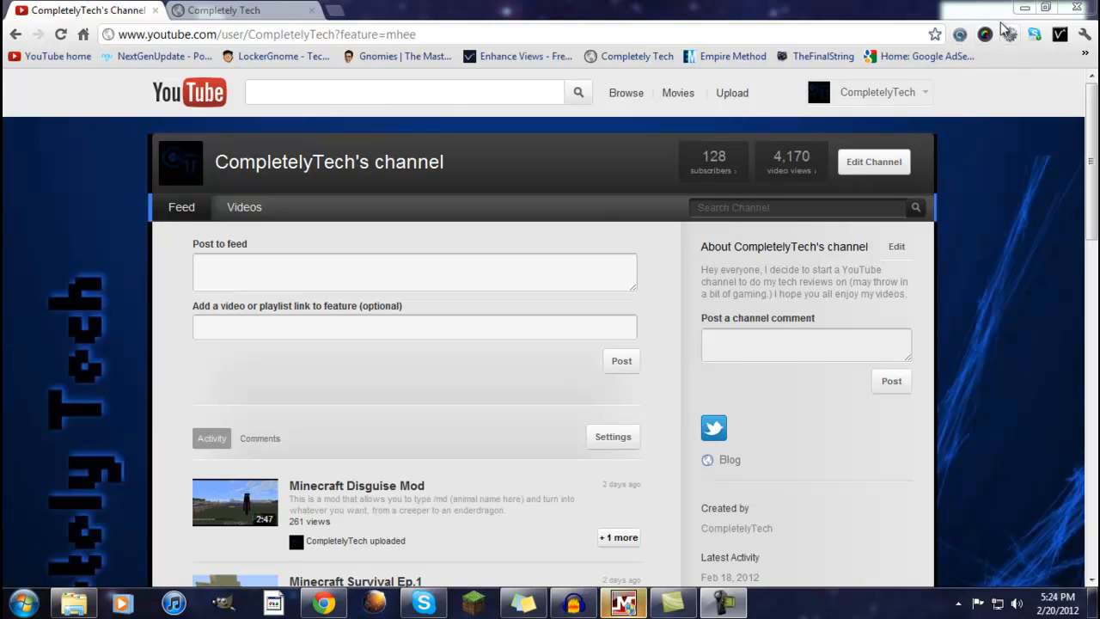
{"action": "mouse_move", "coordinate": [1005, 30]}
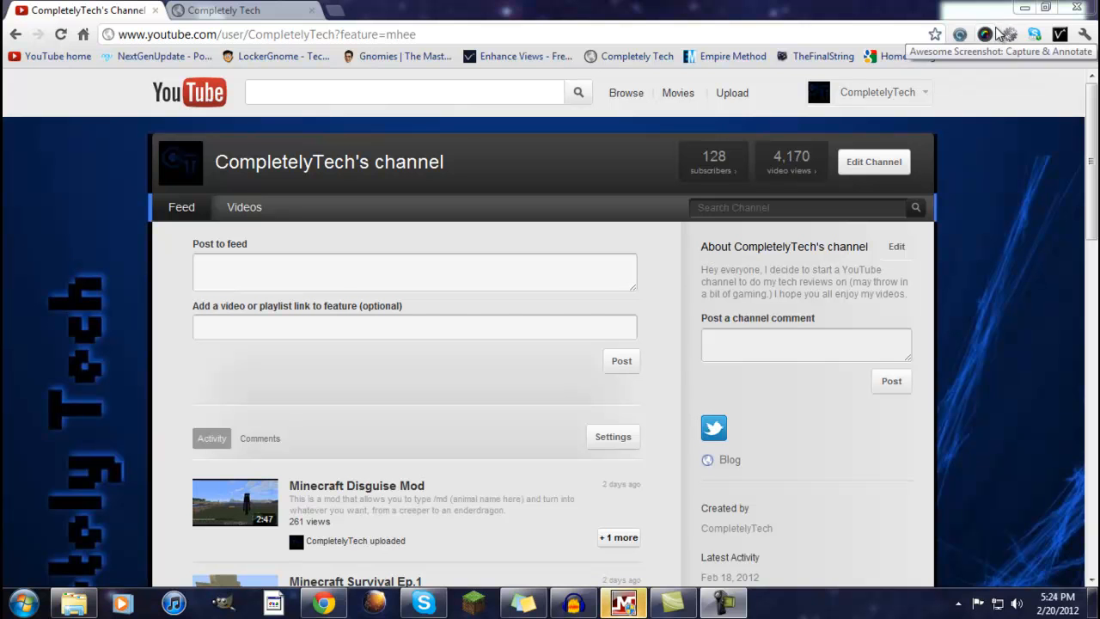
Open the Awesome Screenshot capture menu over the YouTube channel page
{"action": "left_click", "coordinate": [983, 31]}
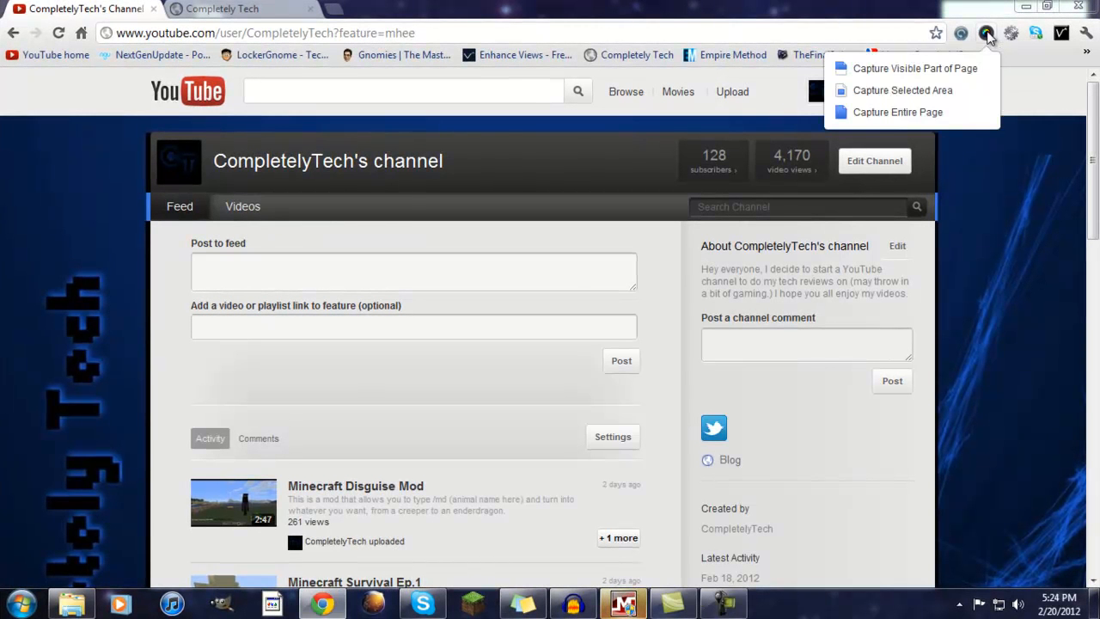
{"action": "mouse_move", "coordinate": [942, 68]}
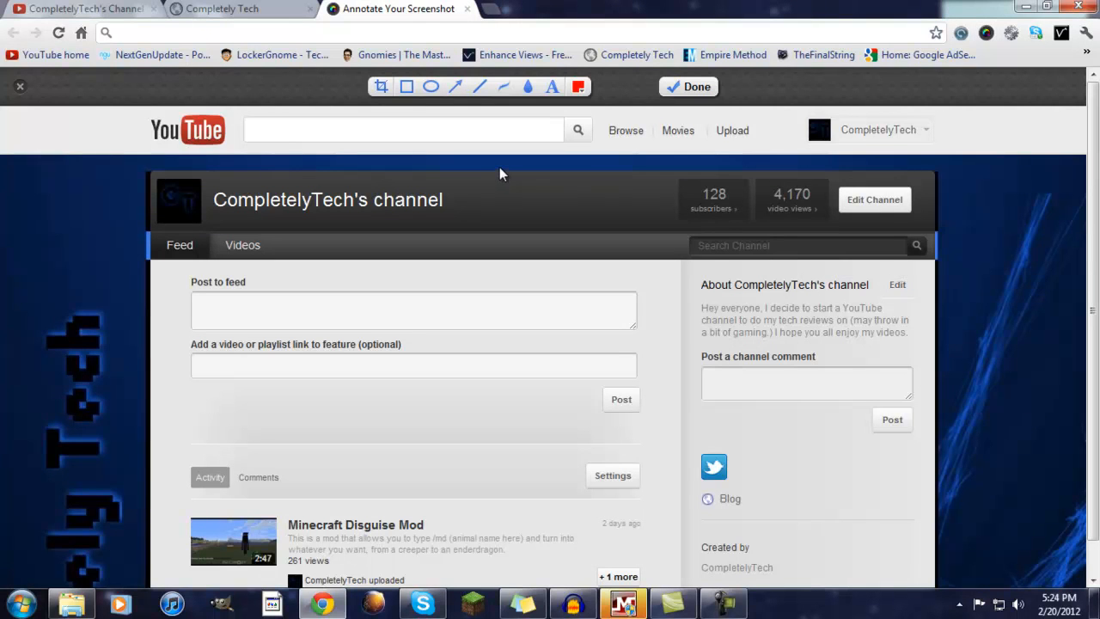
{"action": "mouse_move", "coordinate": [505, 174]}
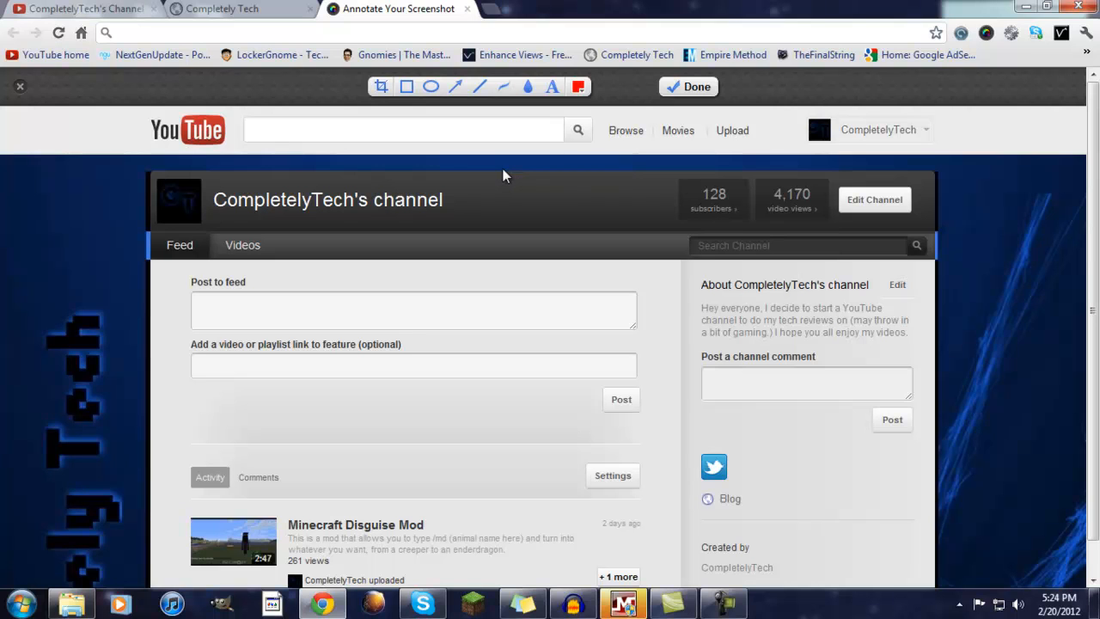
{"action": "mouse_move", "coordinate": [405, 88]}
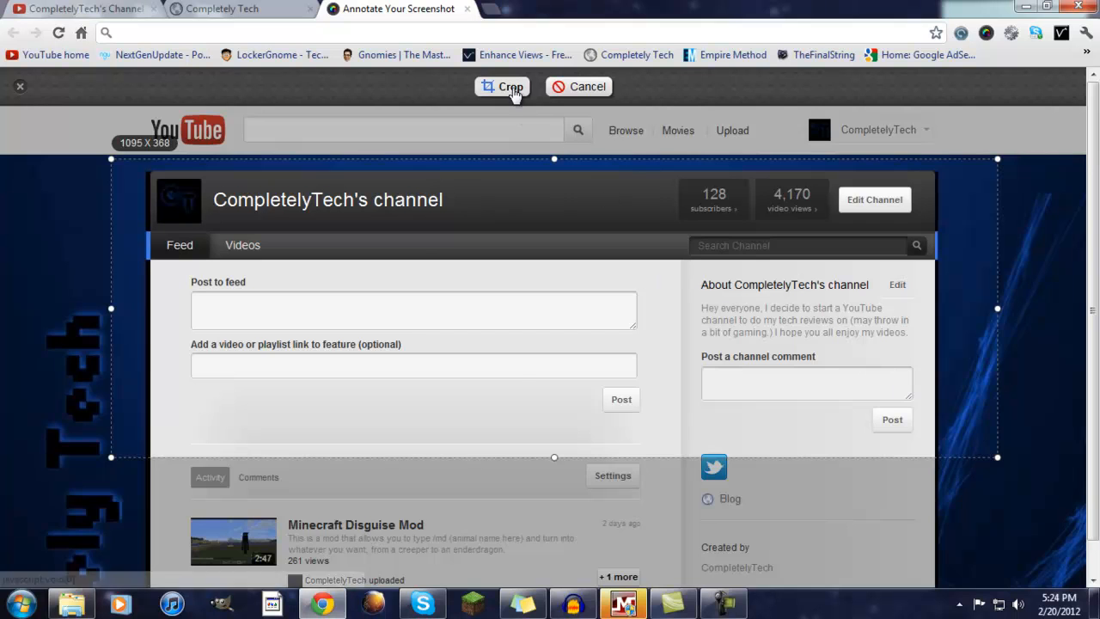
Crop the capture, then draw a red rectangle around the channel icon and post box
{"action": "left_click", "coordinate": [502, 86]}
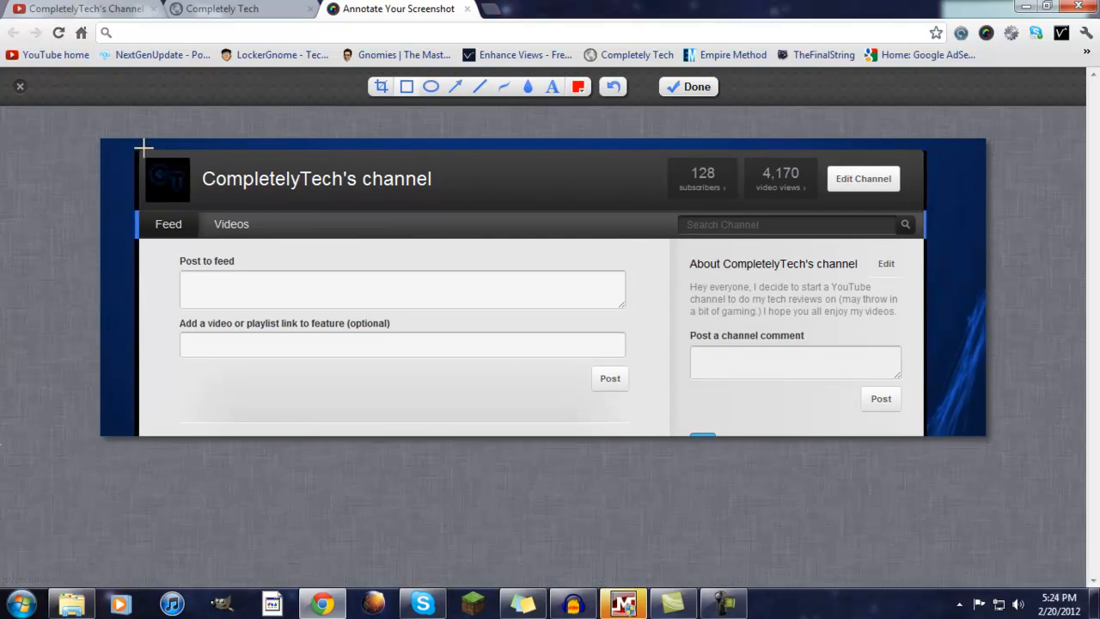
{"action": "left_click_drag", "start_coordinate": [370, 202], "coordinate": [856, 420]}
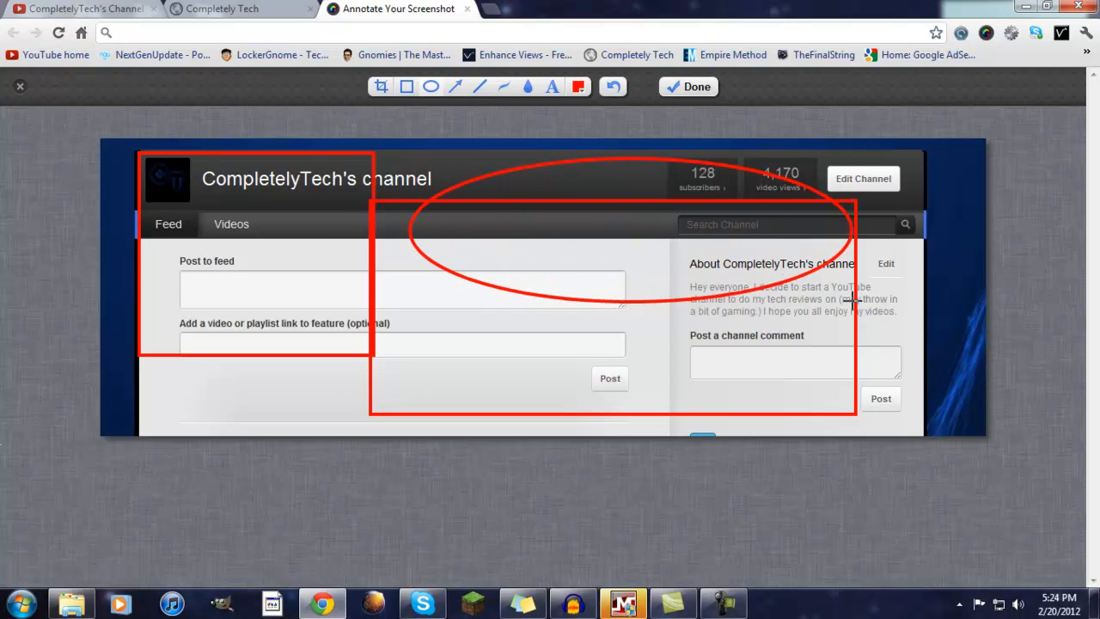
{"action": "mouse_move", "coordinate": [504, 171]}
{"action": "type", "text": "Hi ;akljds;flkasjd;lkfjas"}
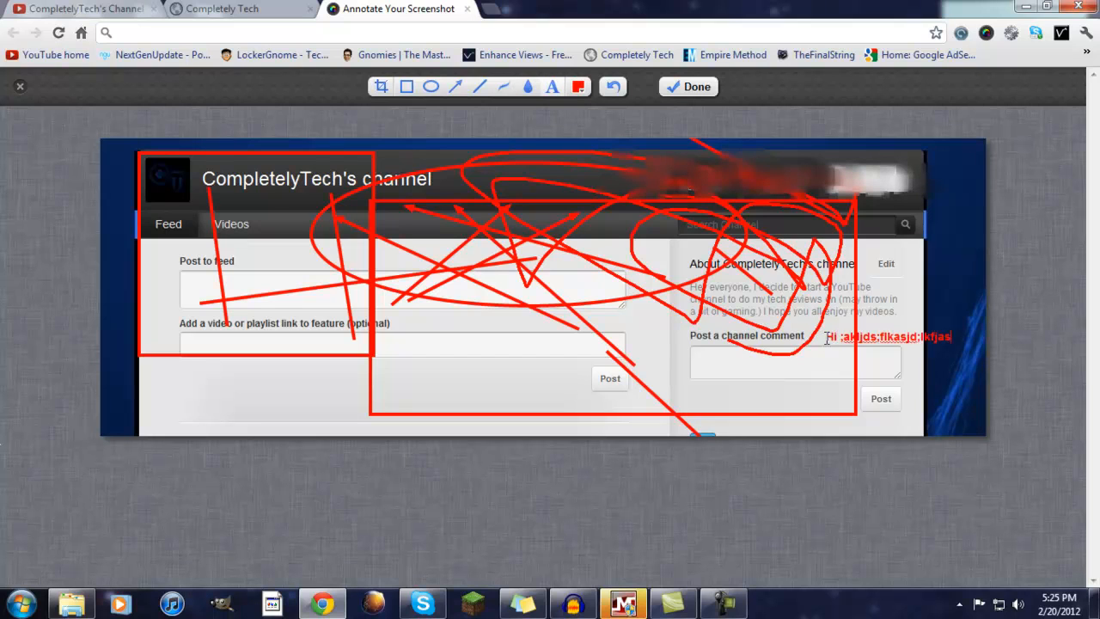
{"action": "type", "text": "k"}
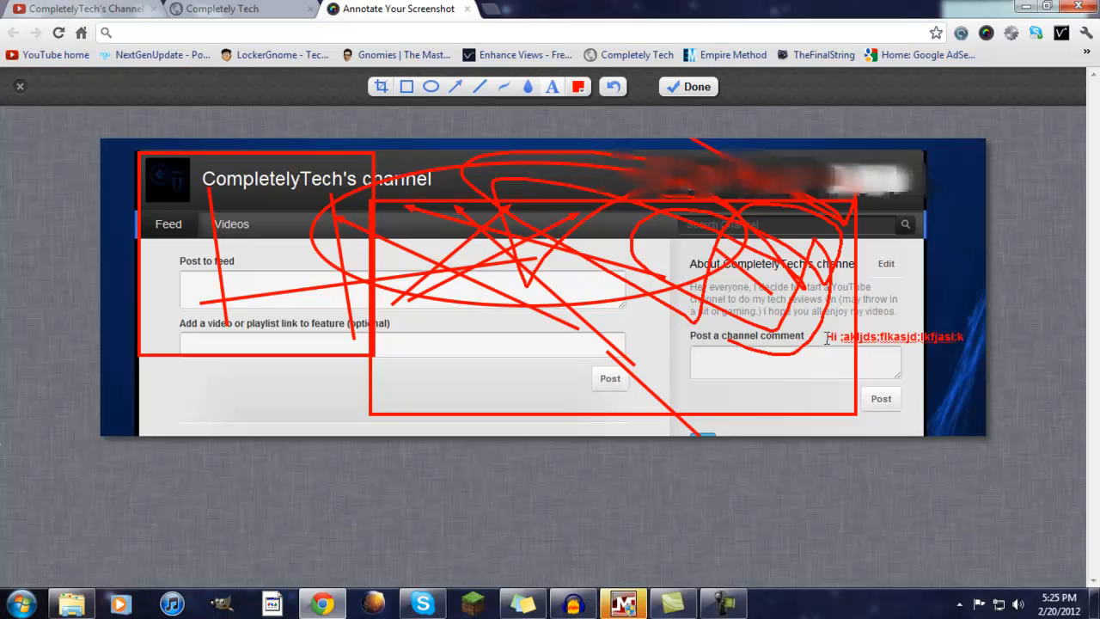
{"action": "left_click", "coordinate": [578, 86]}
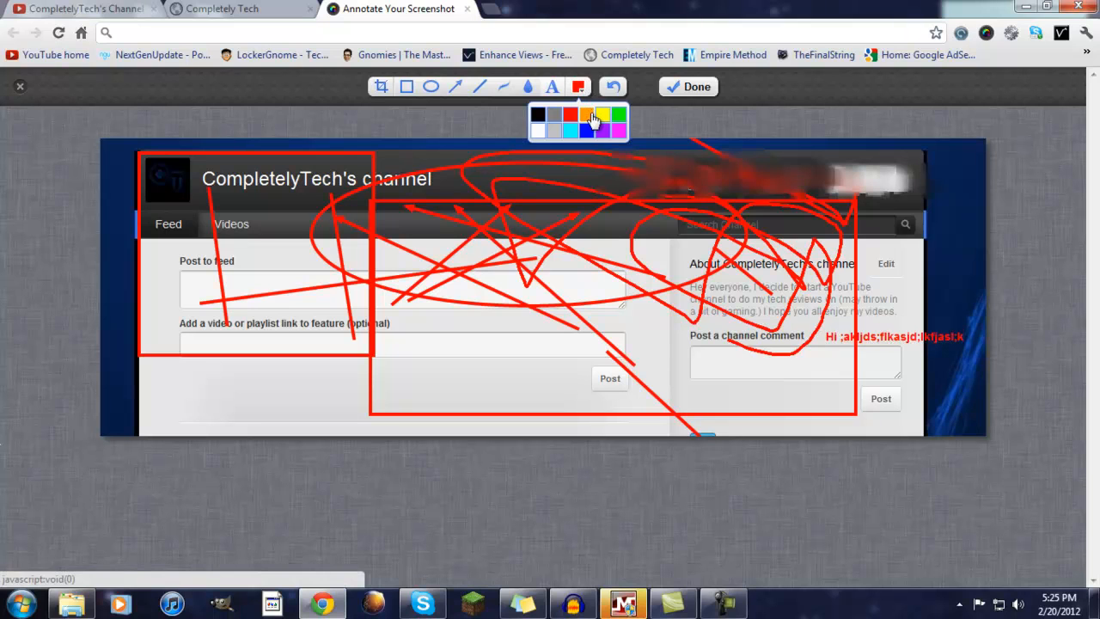
{"action": "mouse_move", "coordinate": [613, 86]}
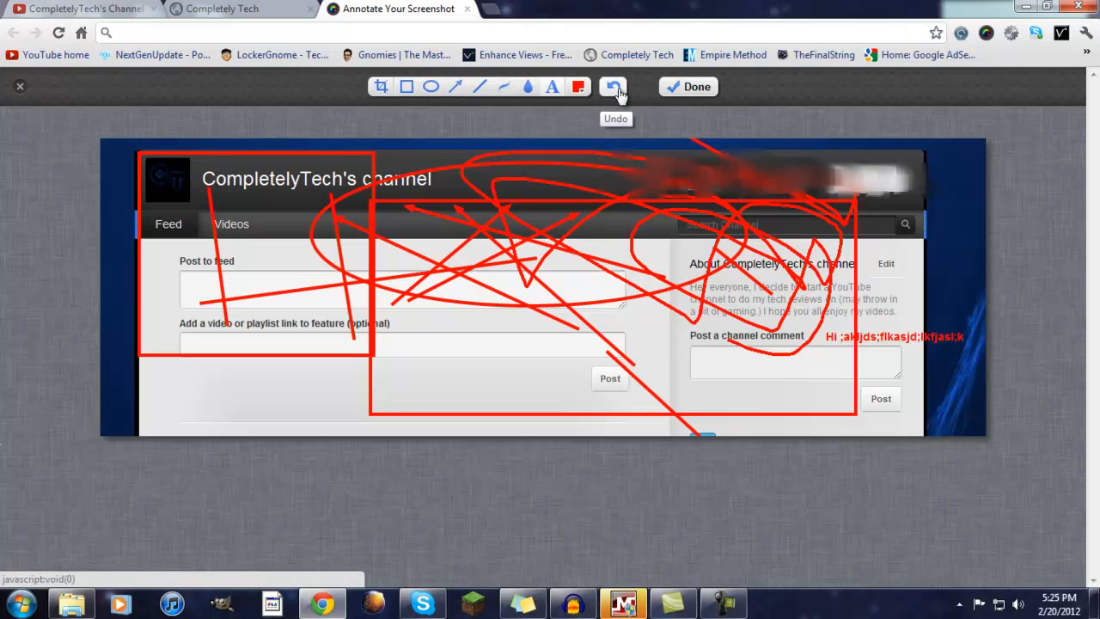
{"action": "mouse_move", "coordinate": [593, 86]}
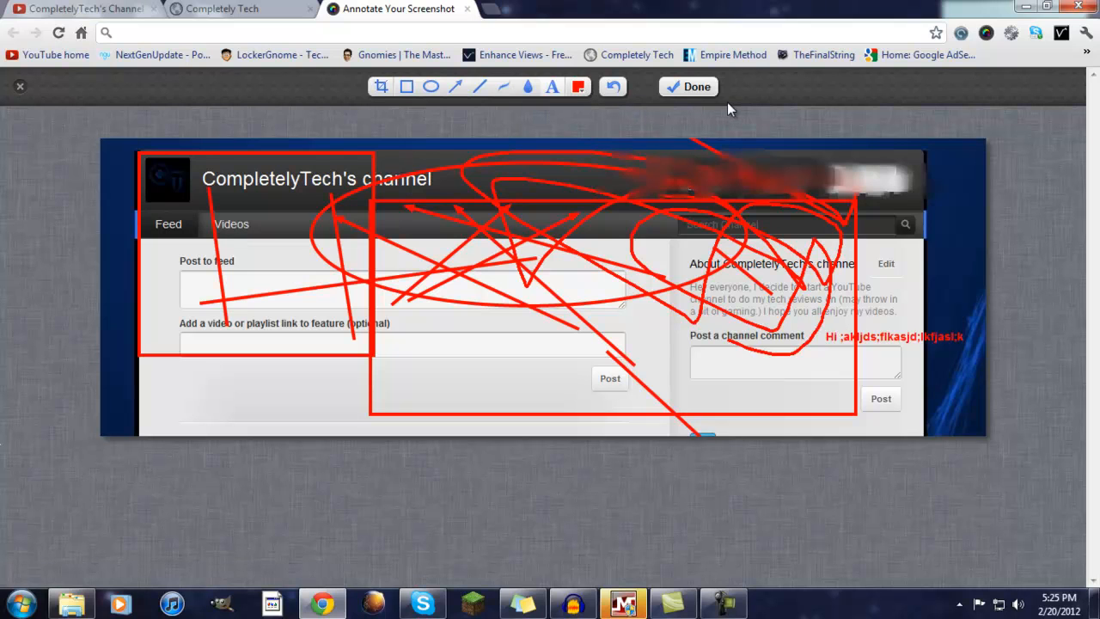
Save the annotated screenshot online temporarily and bring up copy options for its share link
{"action": "left_click", "coordinate": [688, 87]}
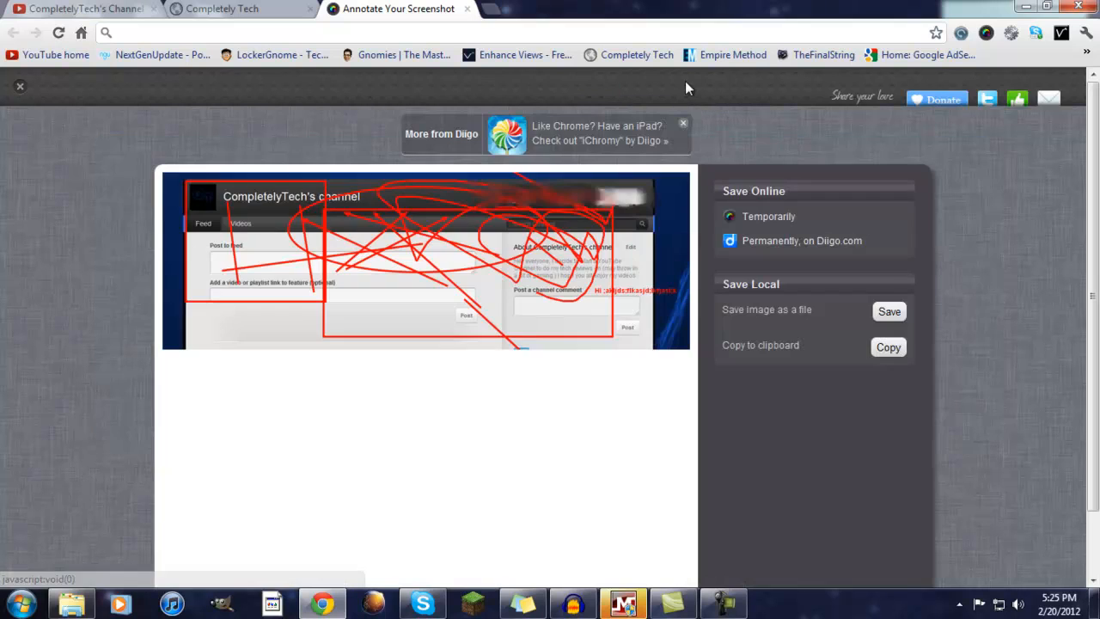
{"action": "left_click", "coordinate": [768, 215]}
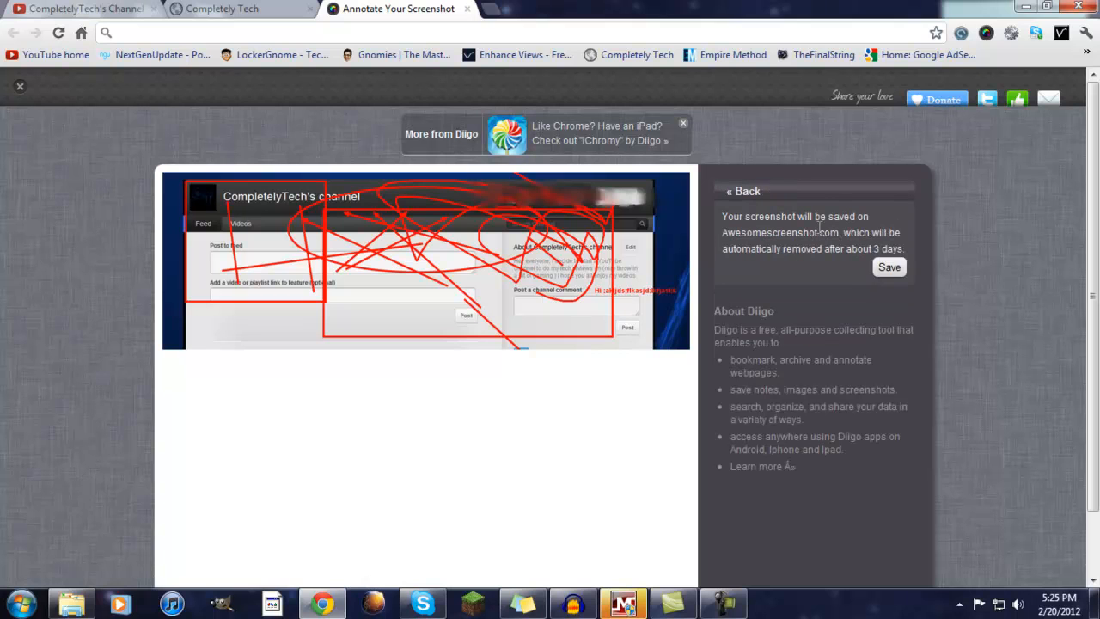
{"action": "left_click", "coordinate": [888, 266]}
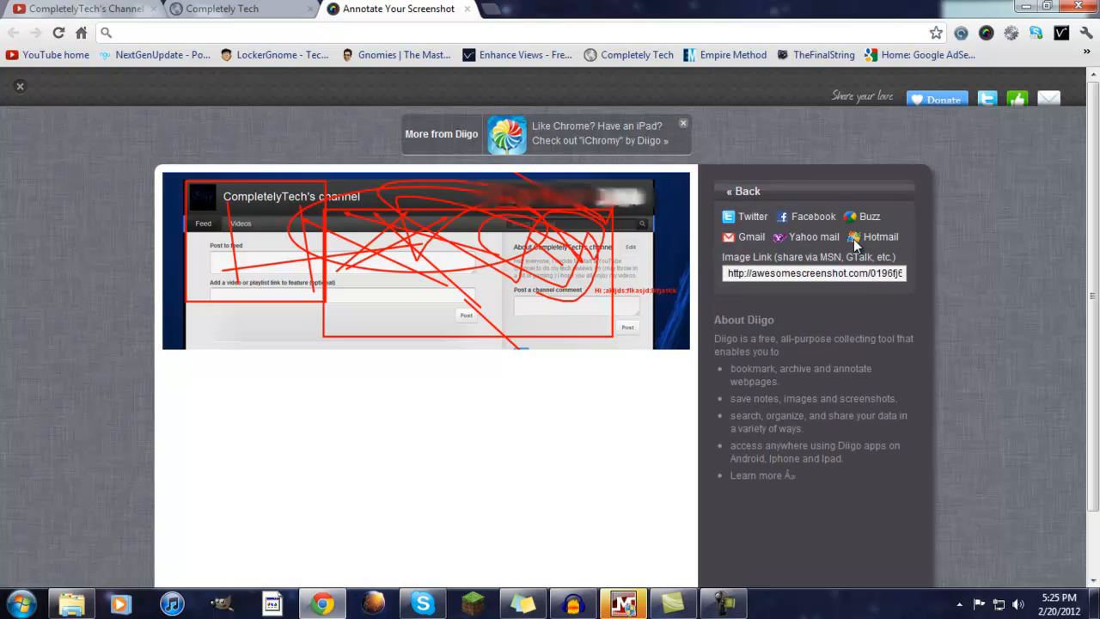
{"action": "mouse_move", "coordinate": [839, 280]}
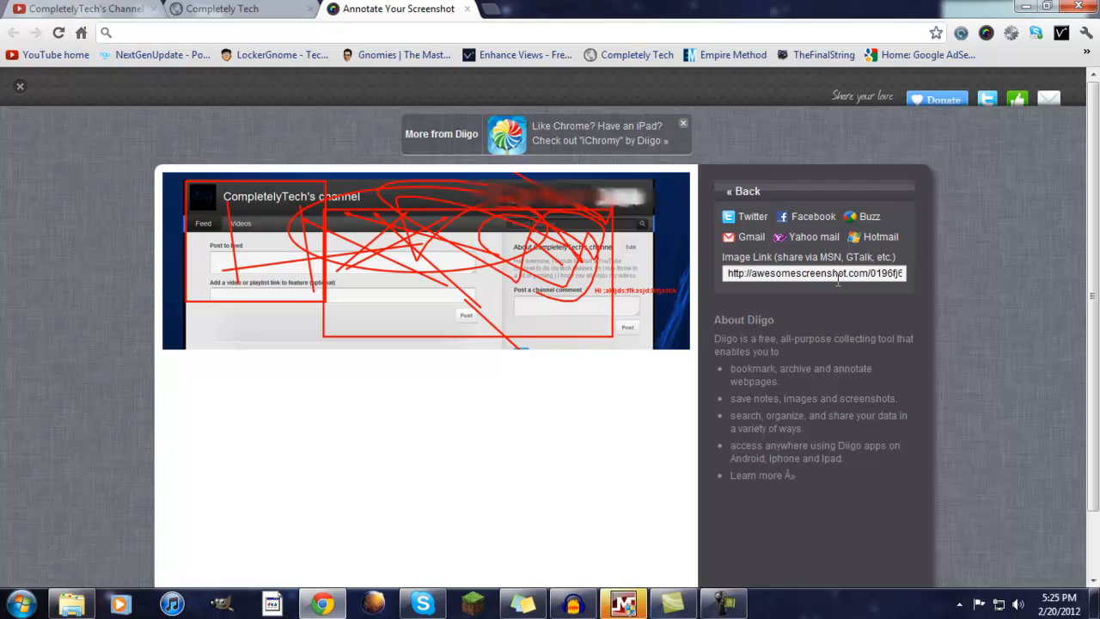
{"action": "right_click", "coordinate": [814, 272]}
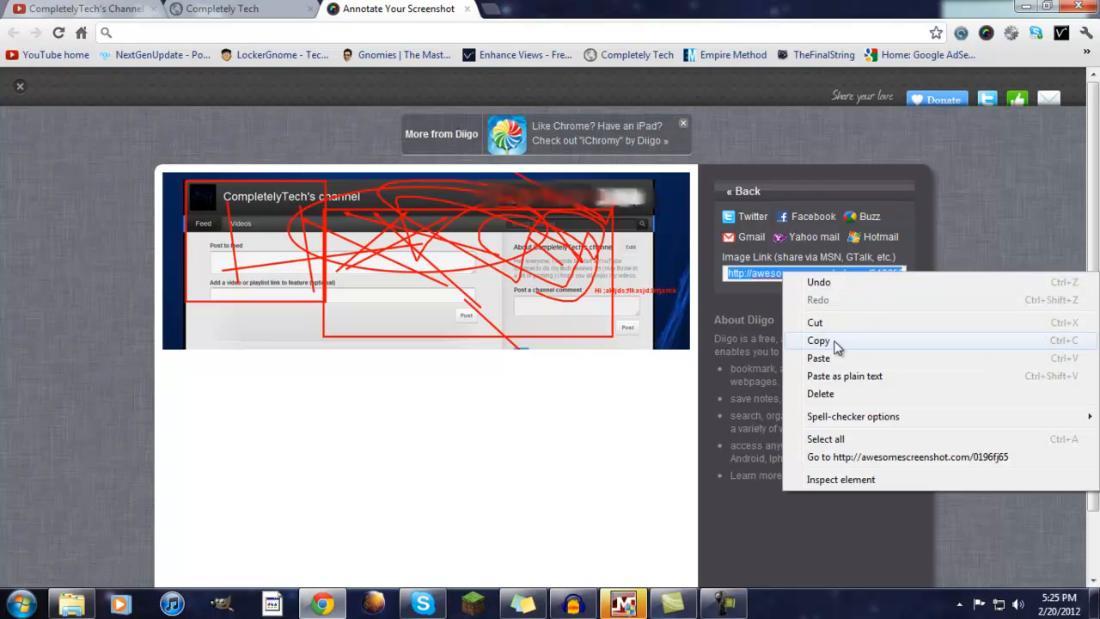